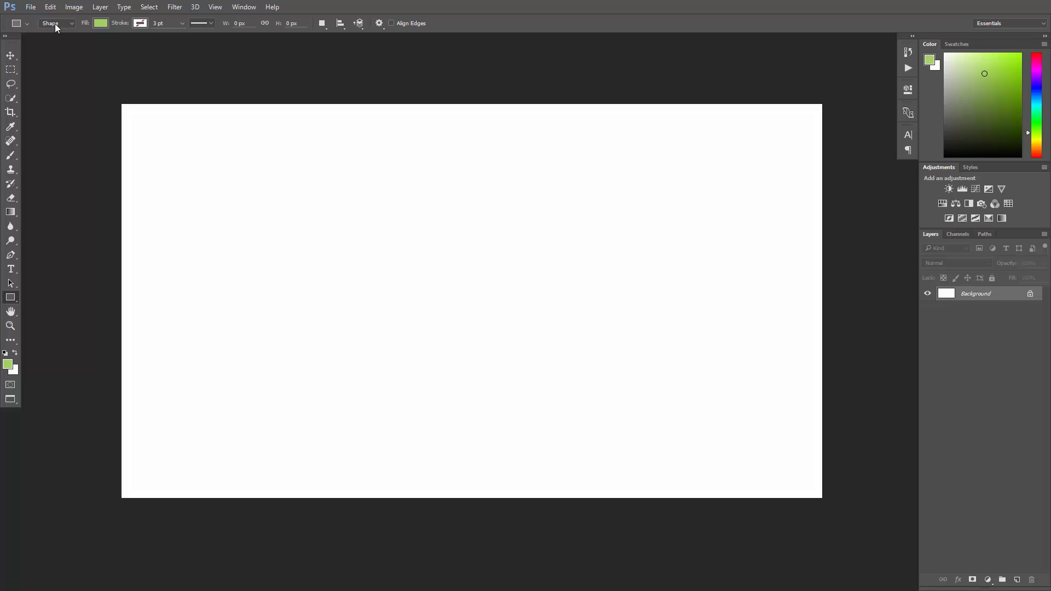
Choose black as the Fill colour for new shapes in the Rectangle tool options.
click(54, 23)
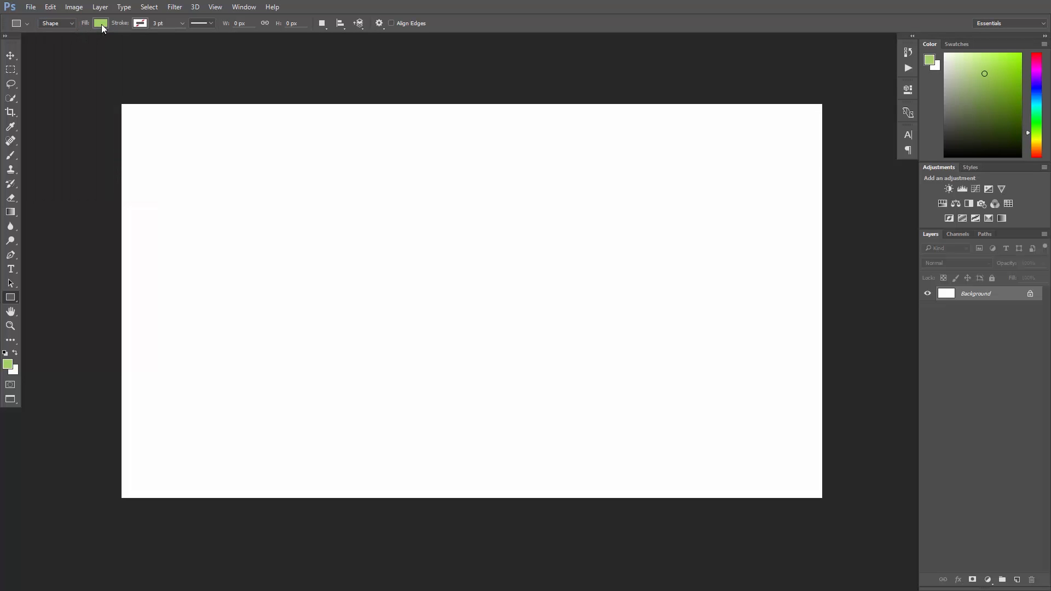
click(99, 23)
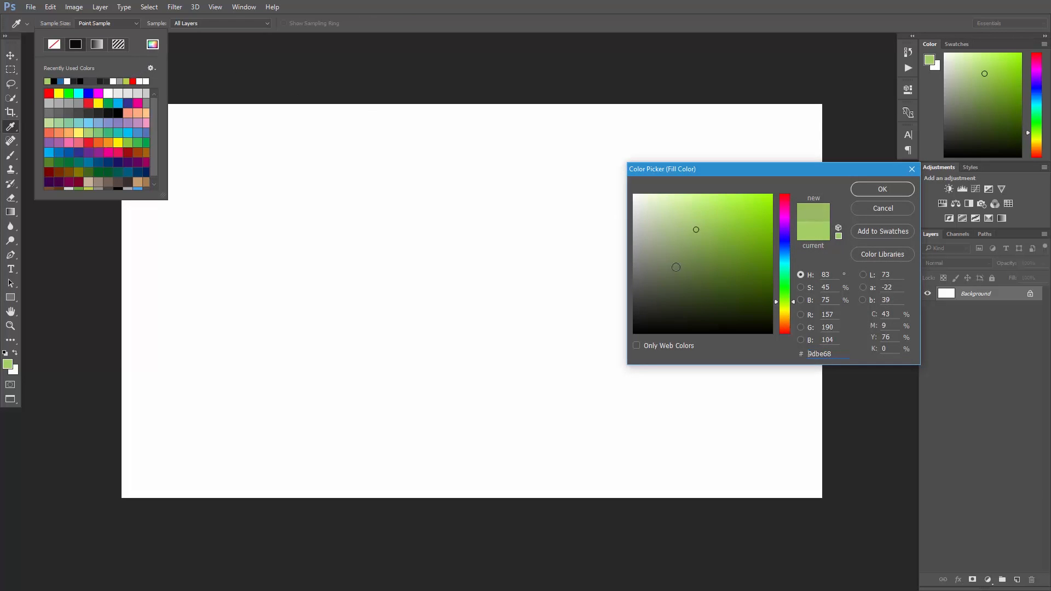
click(881, 189)
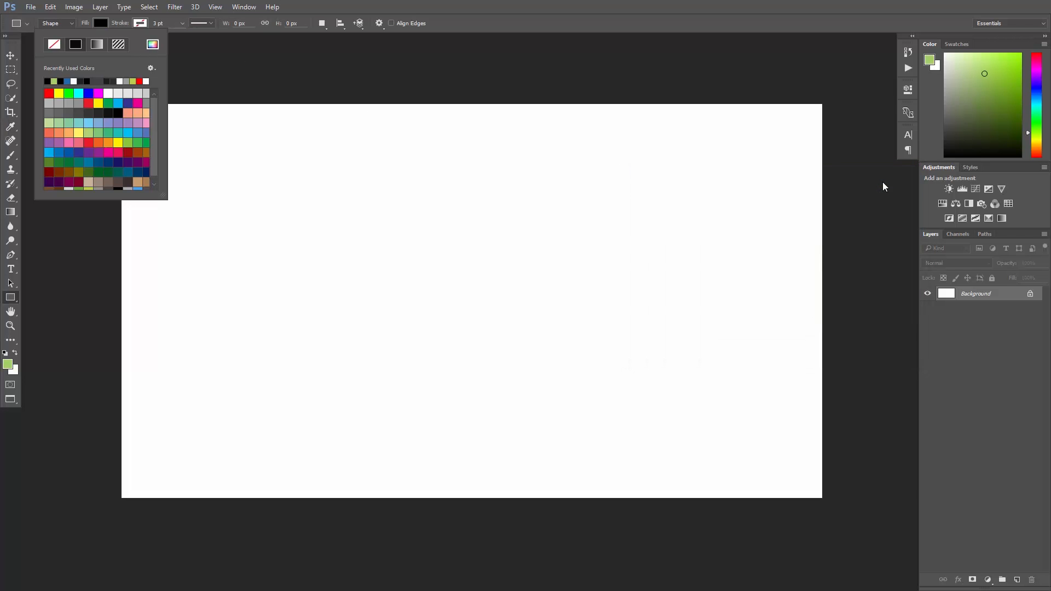
Draw a black square of about 470 px near the centre of the canvas.
drag(338, 194, 559, 300)
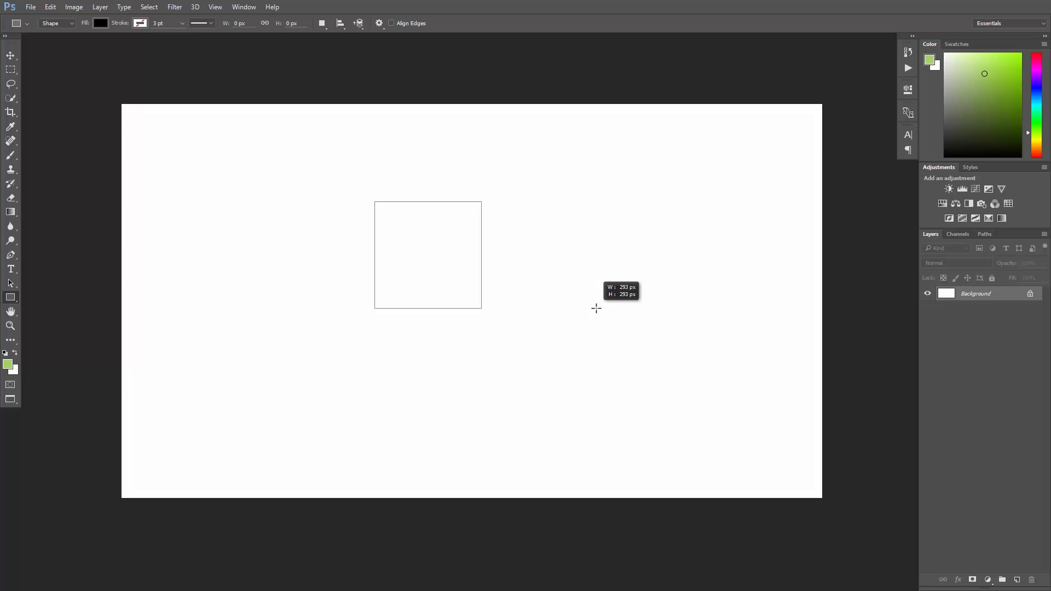
drag(596, 309, 629, 351)
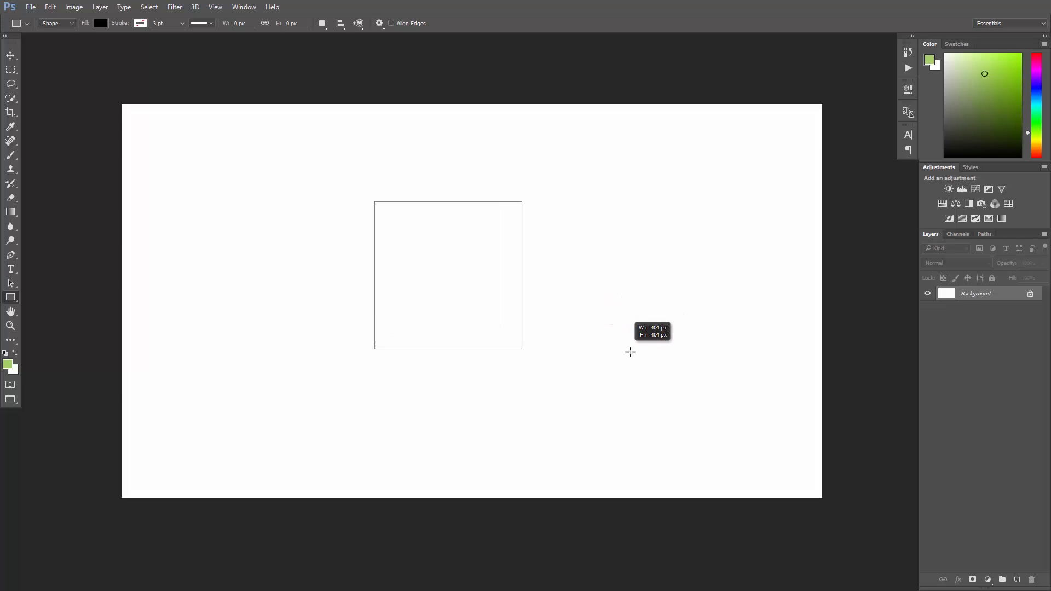
drag(374, 202, 545, 373)
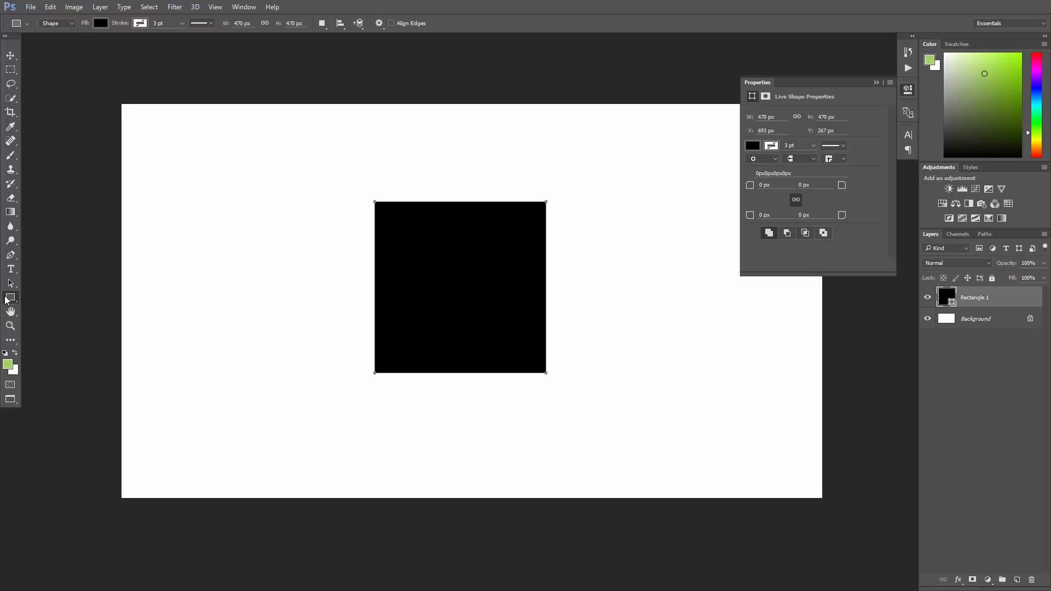
Try the Ellipse tool by dragging a small circle beside the square.
click(11, 298)
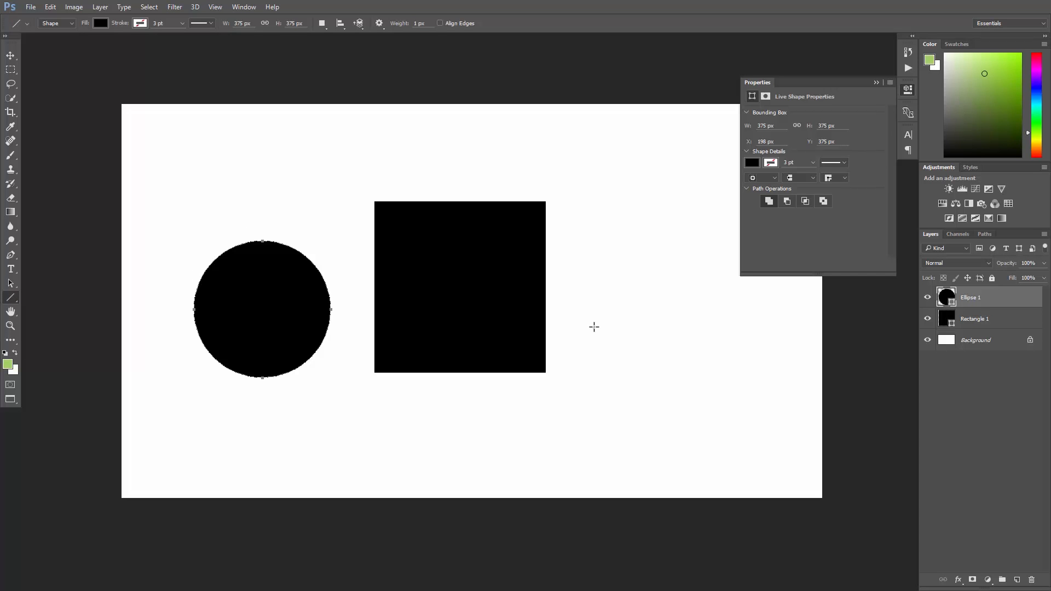
drag(593, 328, 675, 405)
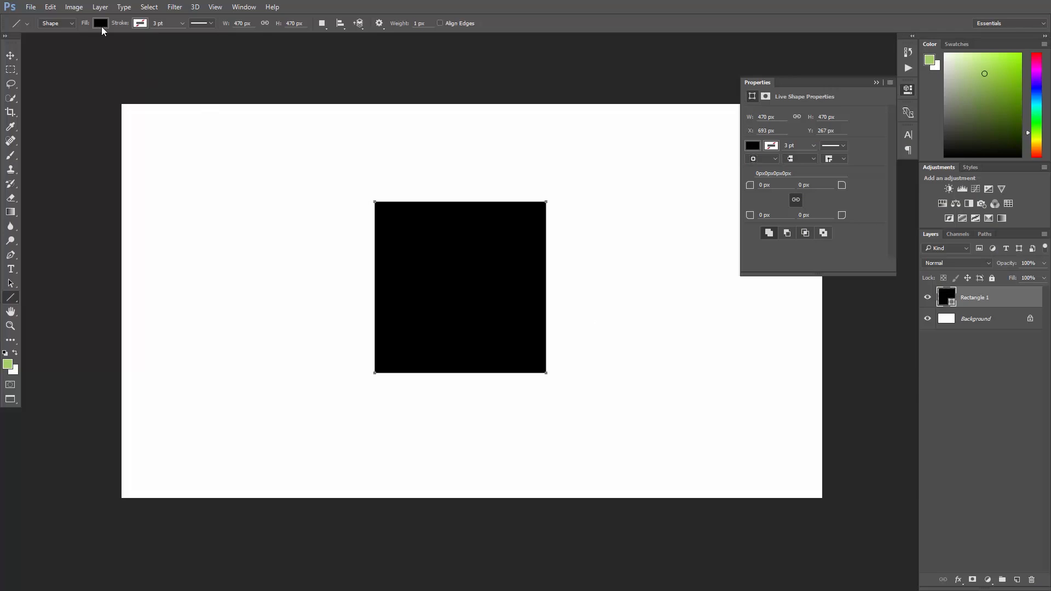
mouse_move(106, 45)
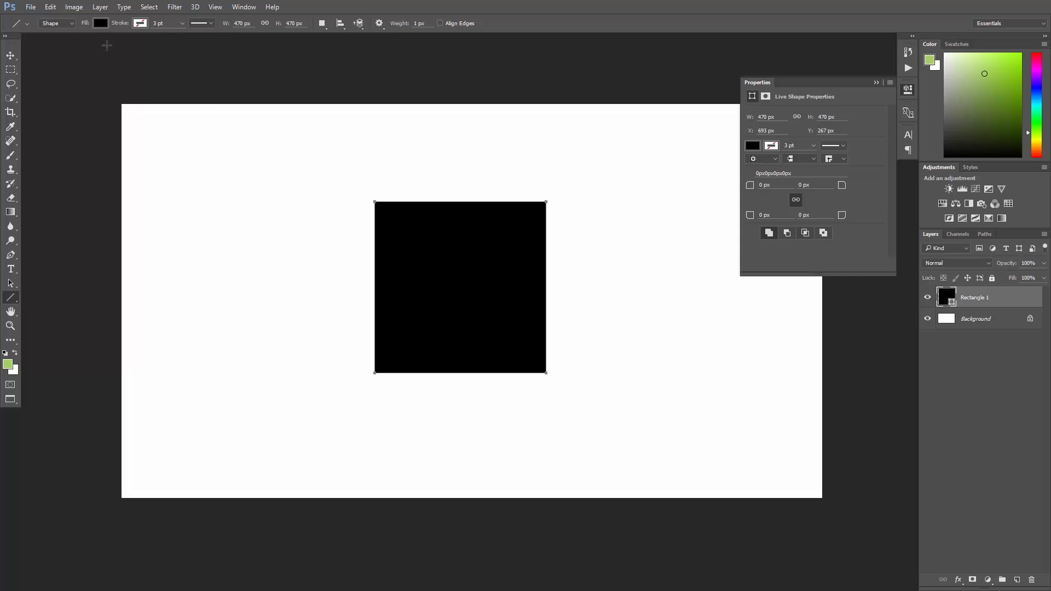
mouse_move(477, 250)
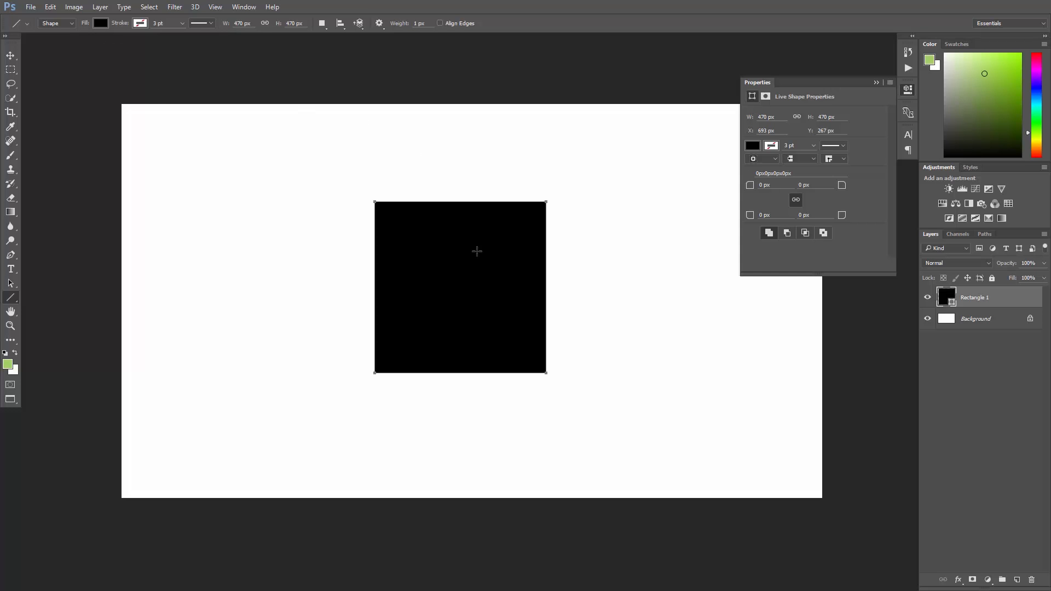
click(76, 92)
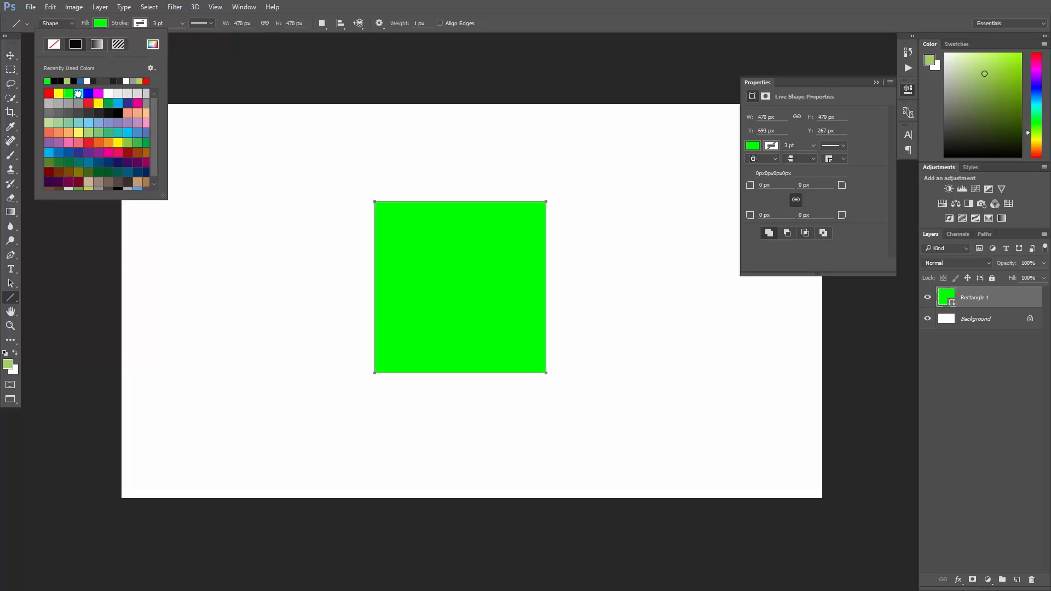
click(46, 81)
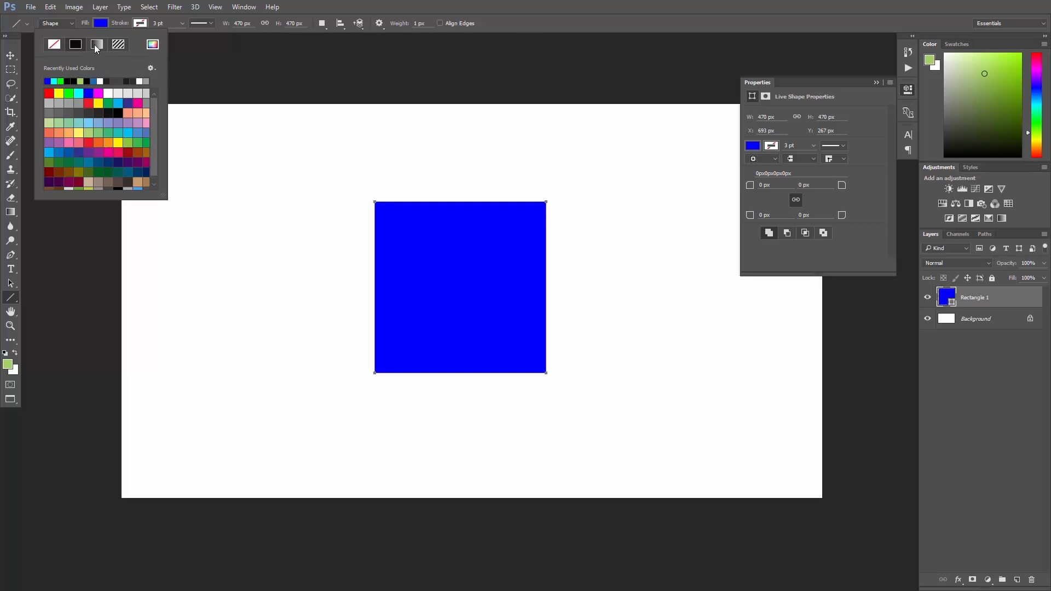
click(96, 44)
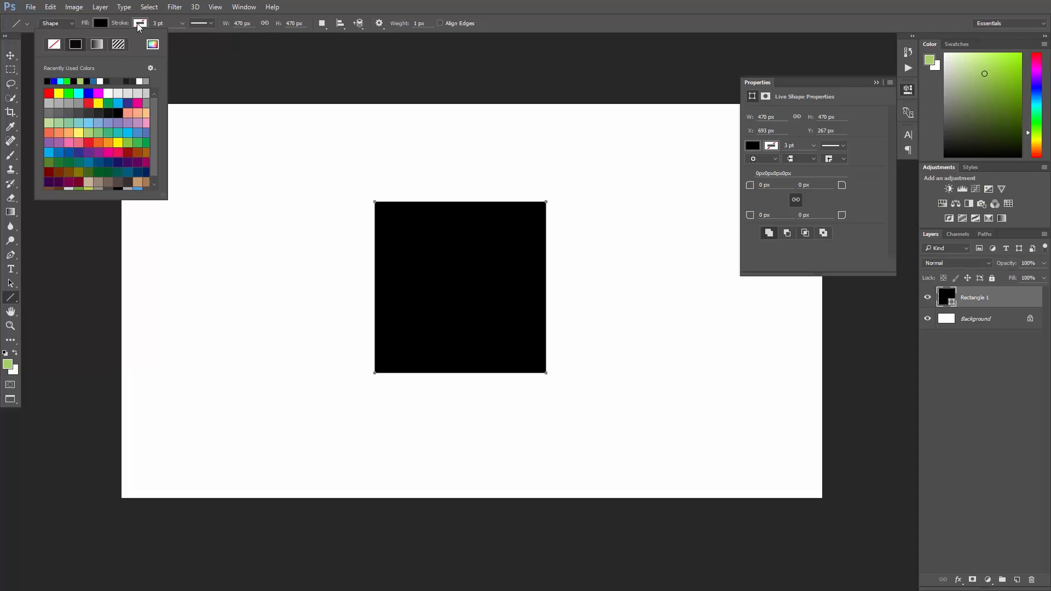
Give the square a red stroke and widen it to about 23.48 pt.
click(84, 81)
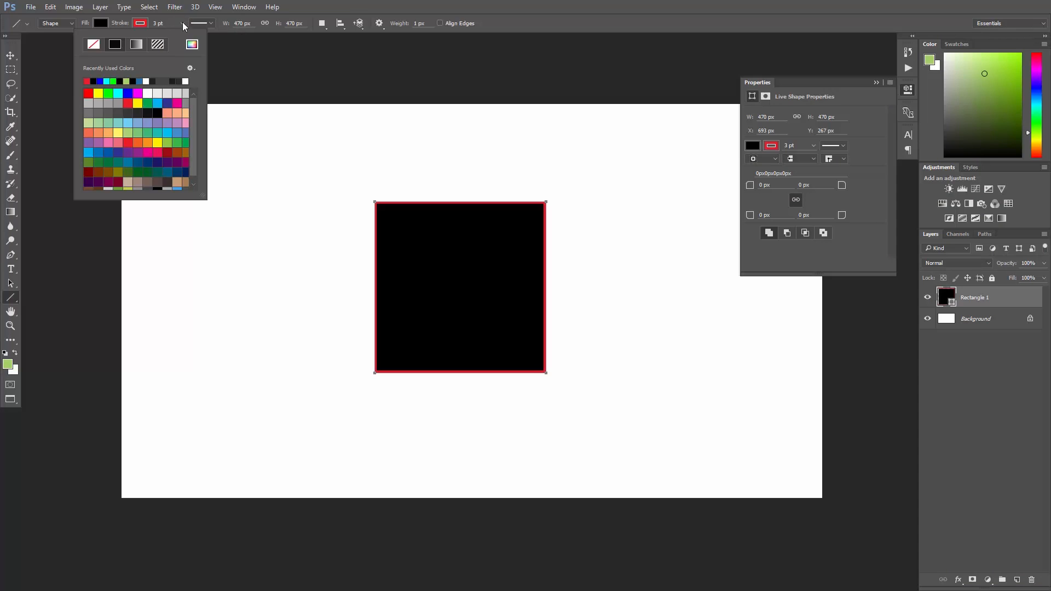
click(202, 23)
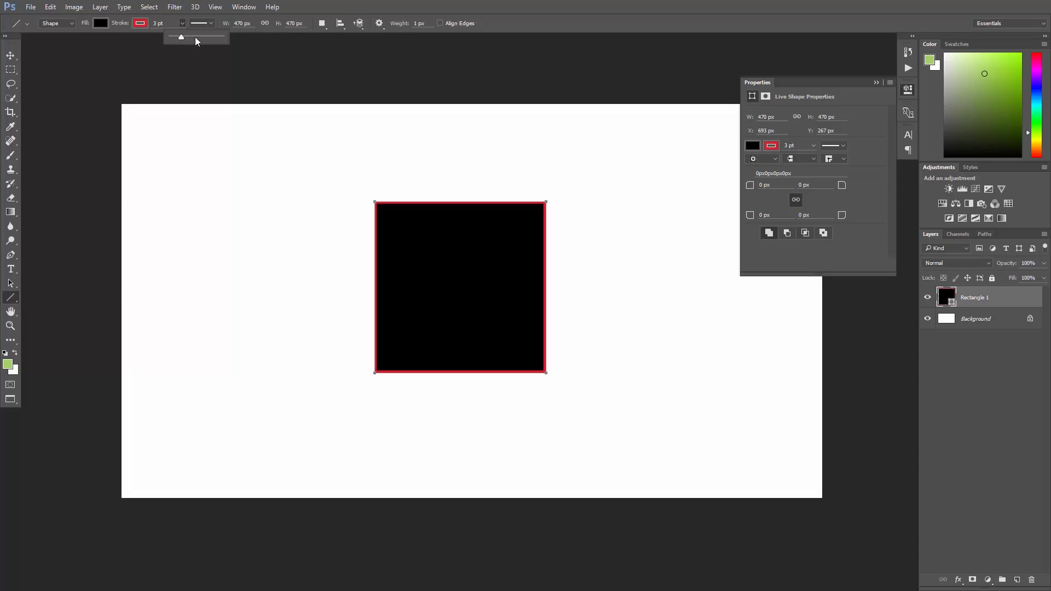
drag(181, 36, 198, 36)
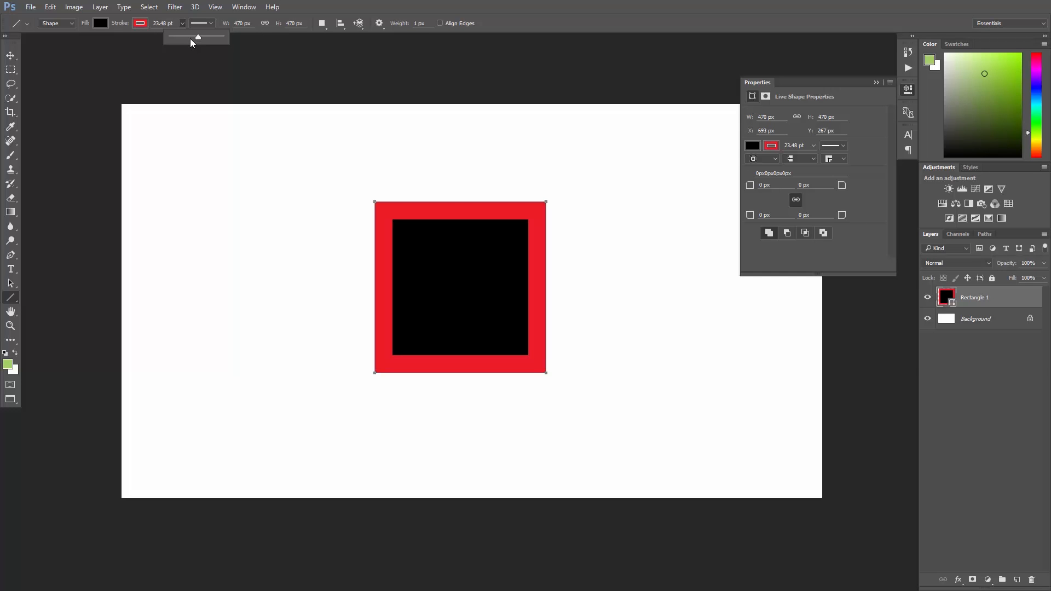
click(199, 23)
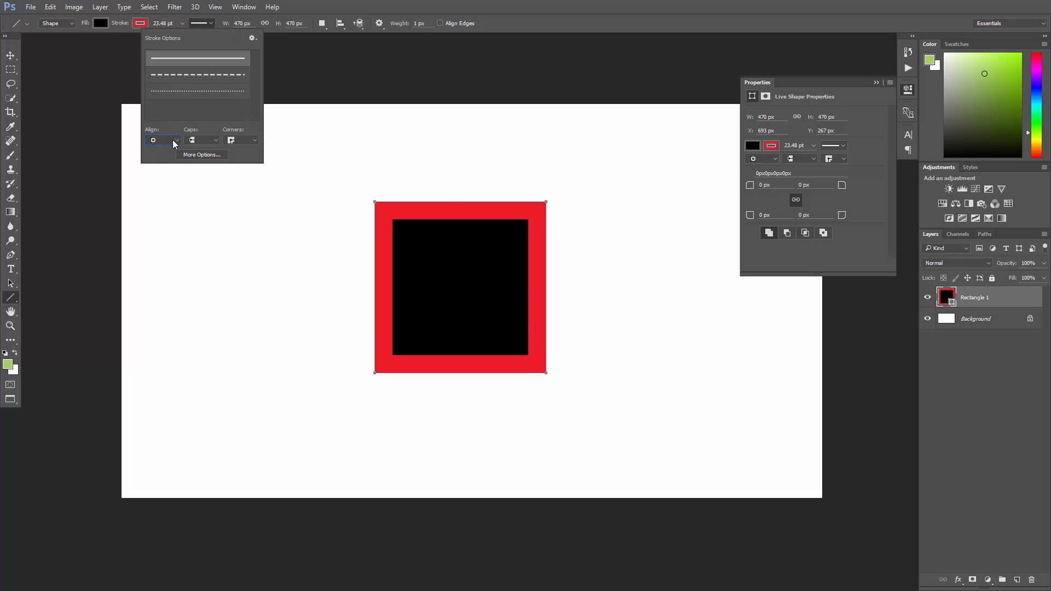
In Stroke Options, try the outline alignment and rounded corners settings.
click(177, 140)
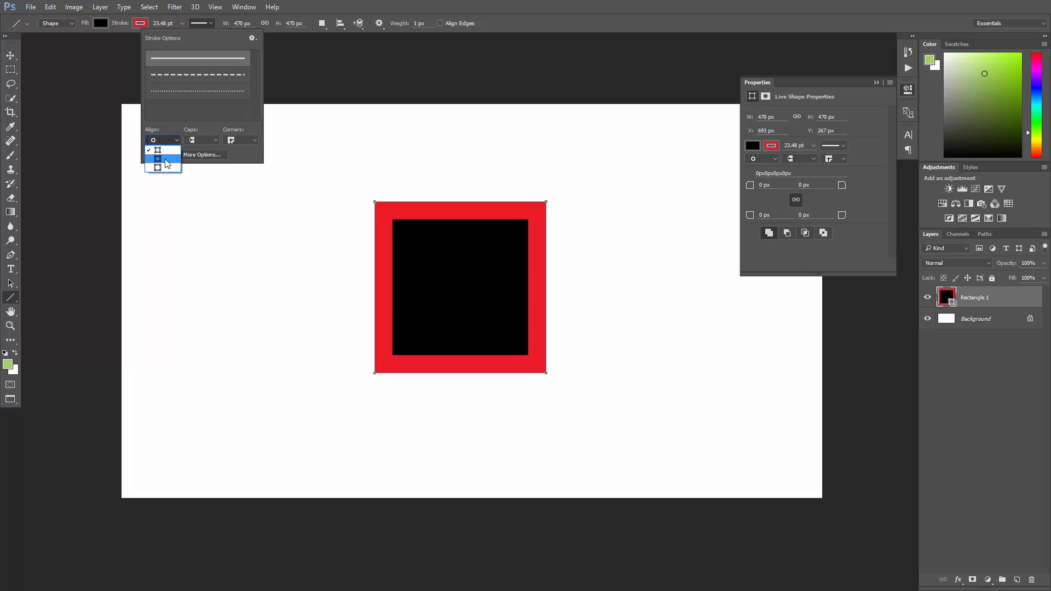
click(161, 160)
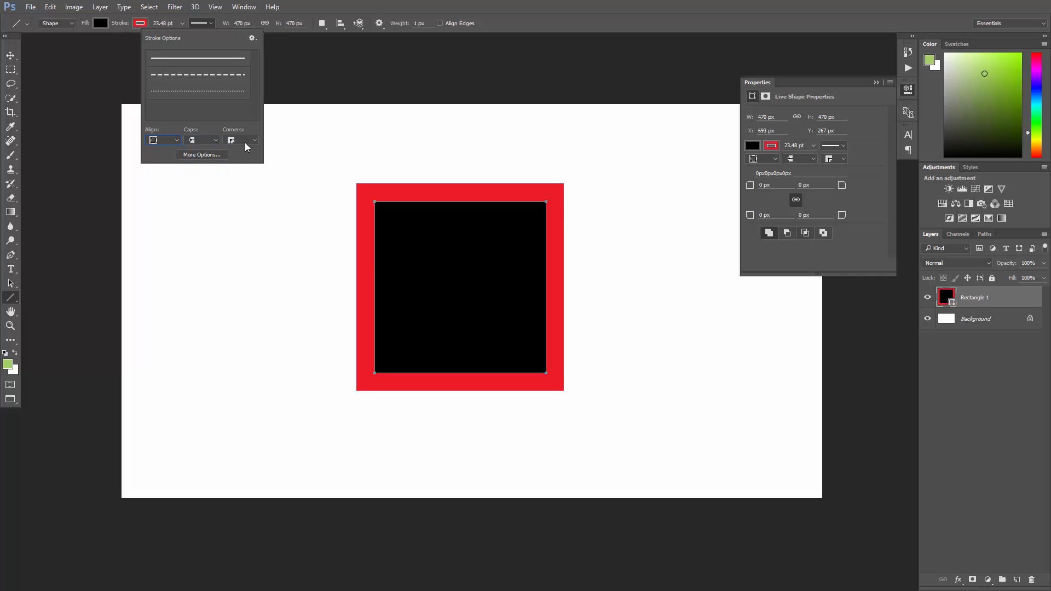
click(240, 140)
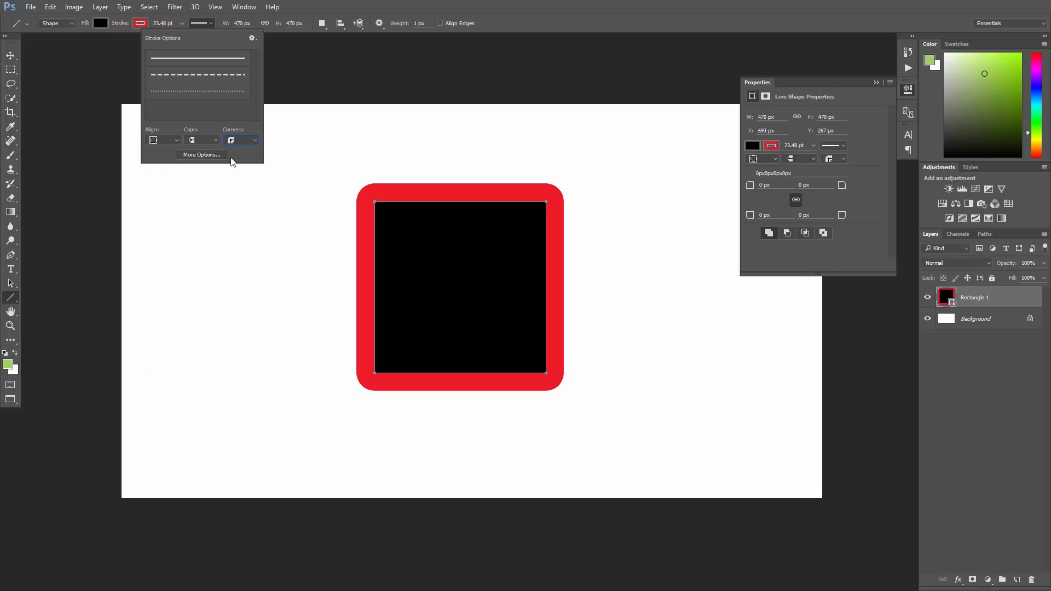
Choose the dashed stroke preset and go to More Options for custom Dash/Gap values.
click(196, 74)
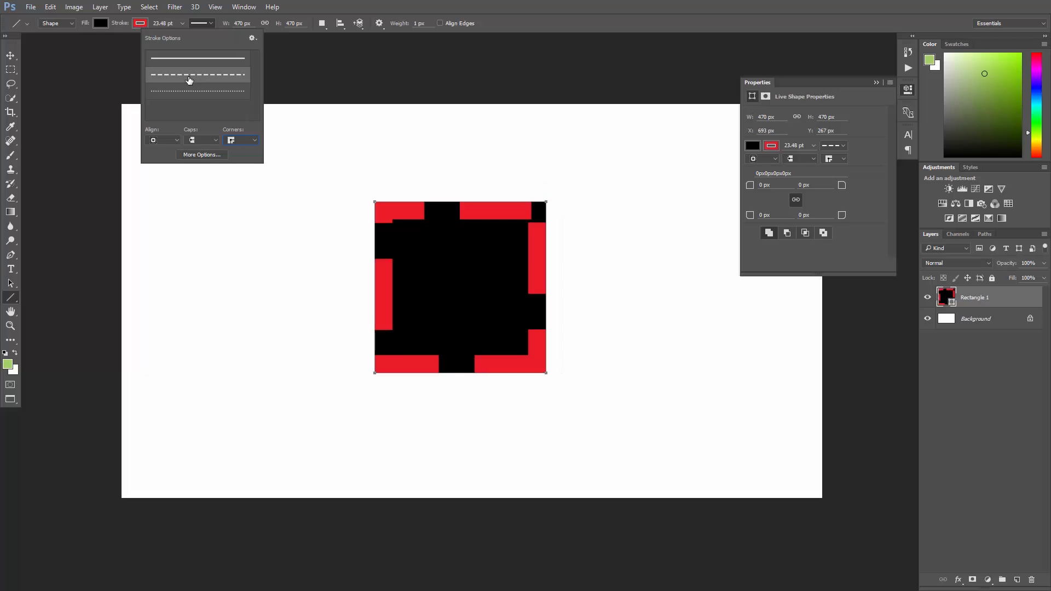
click(196, 67)
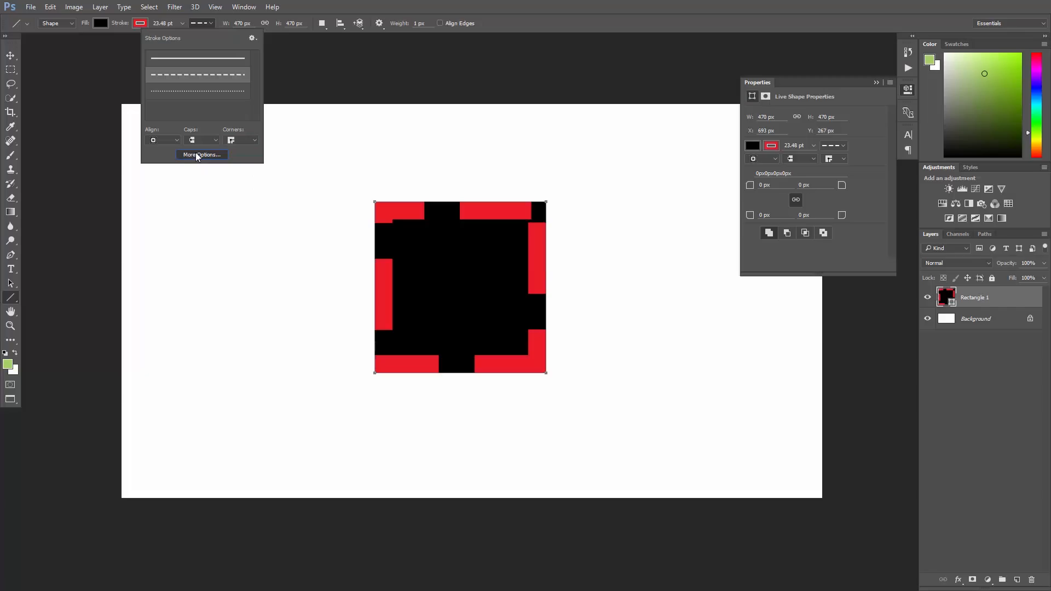
click(201, 154)
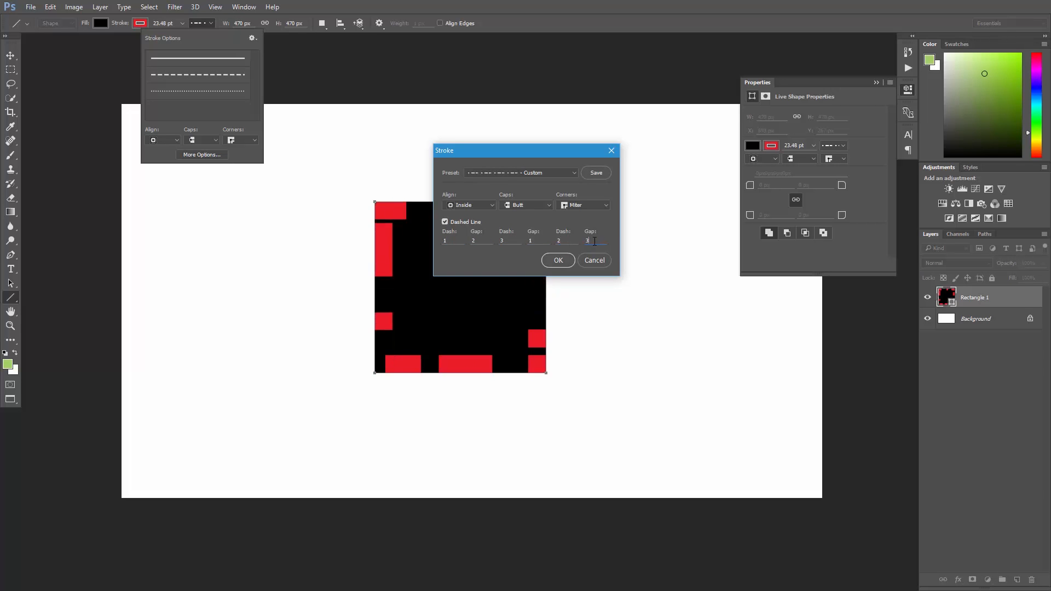